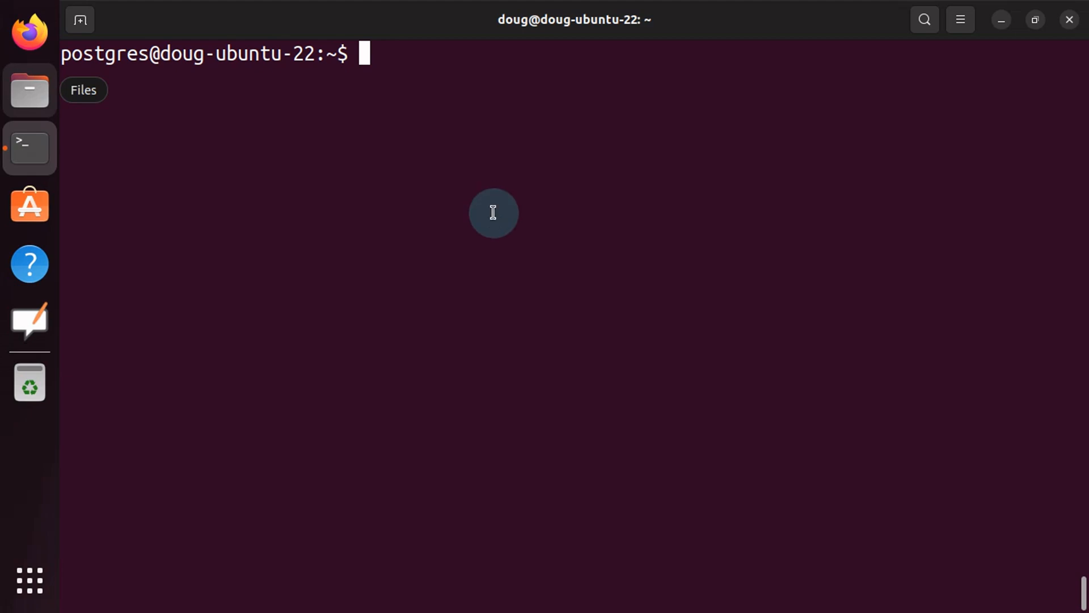
- Open a new my_cmds.sql file in vi
{"action": "type", "text": "vi cmds"}
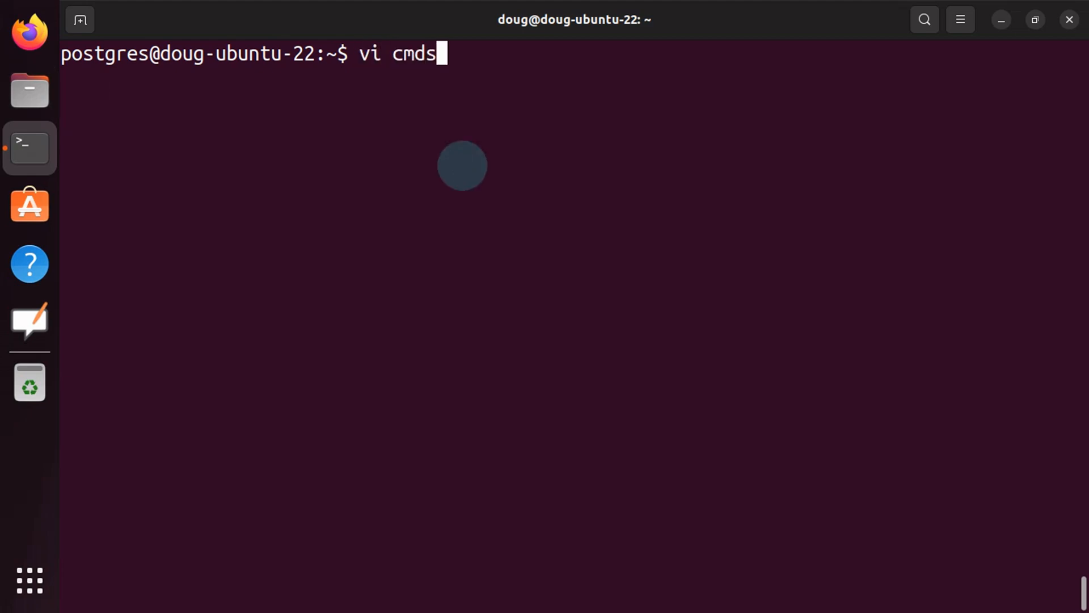
{"action": "type", "text": "my"}
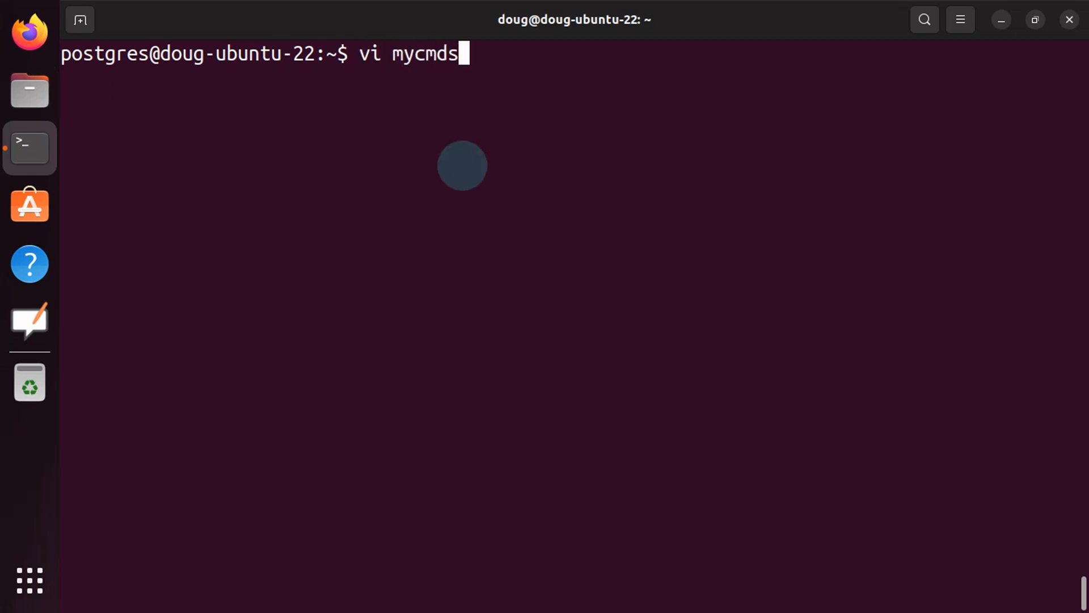
{"action": "key", "text": "Return"}
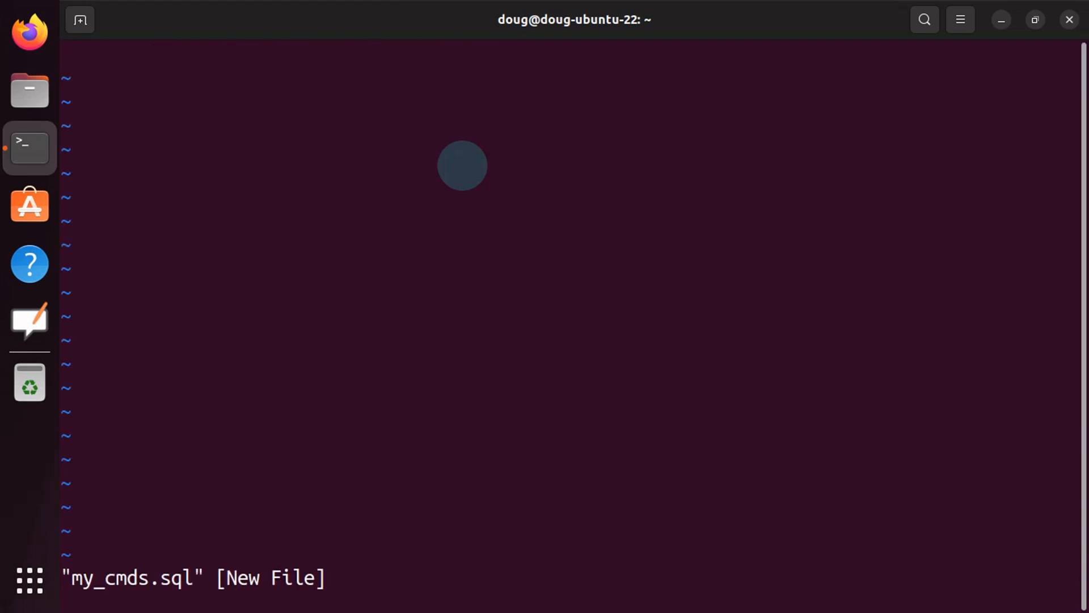
- Enter the lines \c postgres, \l and \dt, then leave insert mode
{"action": "type", "text": "\\c po"}
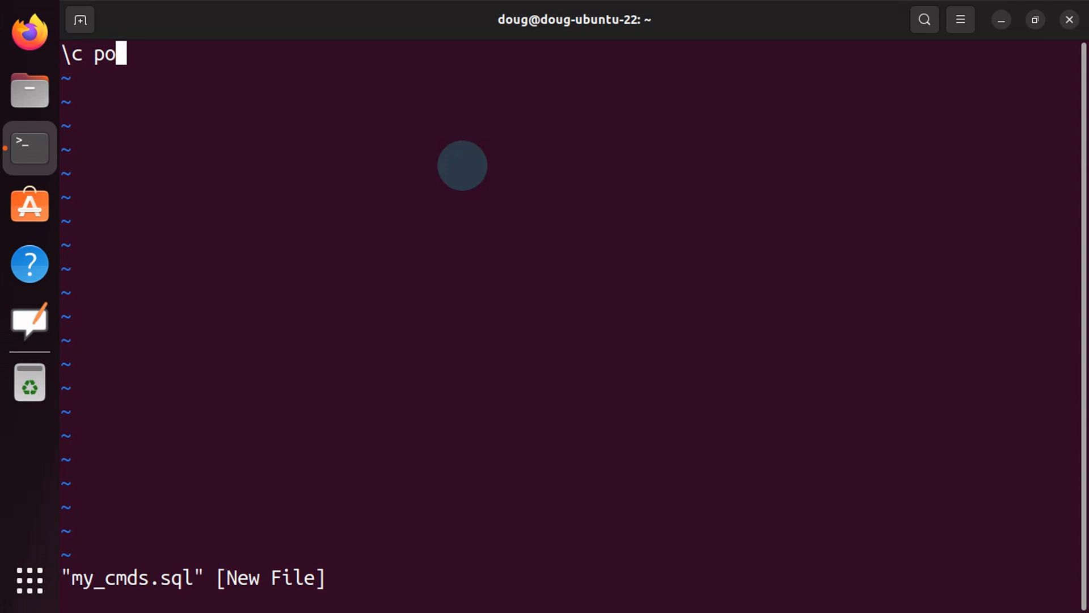
{"action": "type", "text": "stgres"}
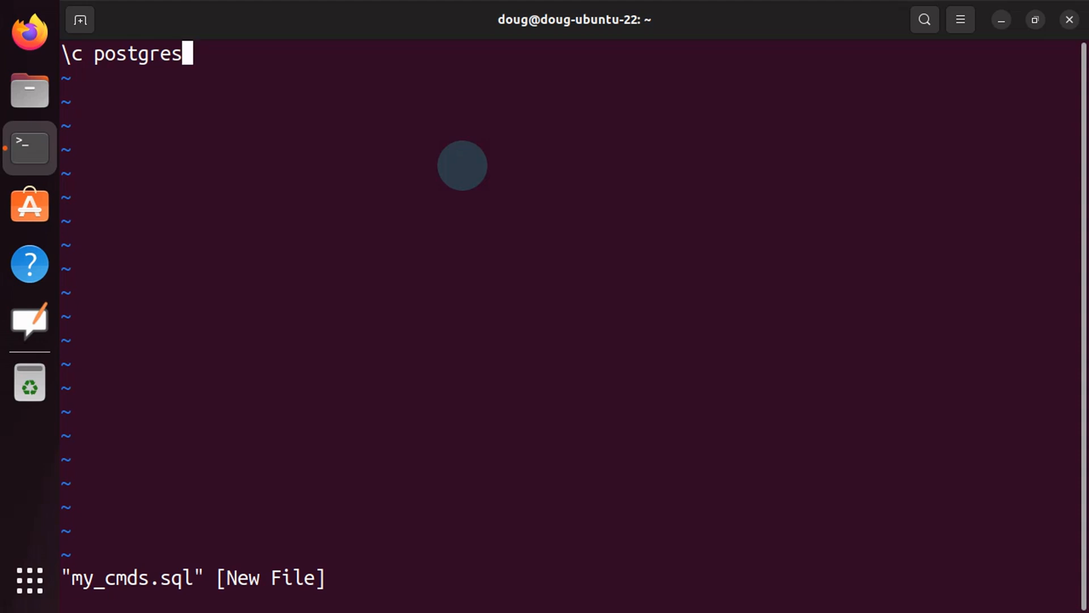
{"action": "key", "text": "Return"}
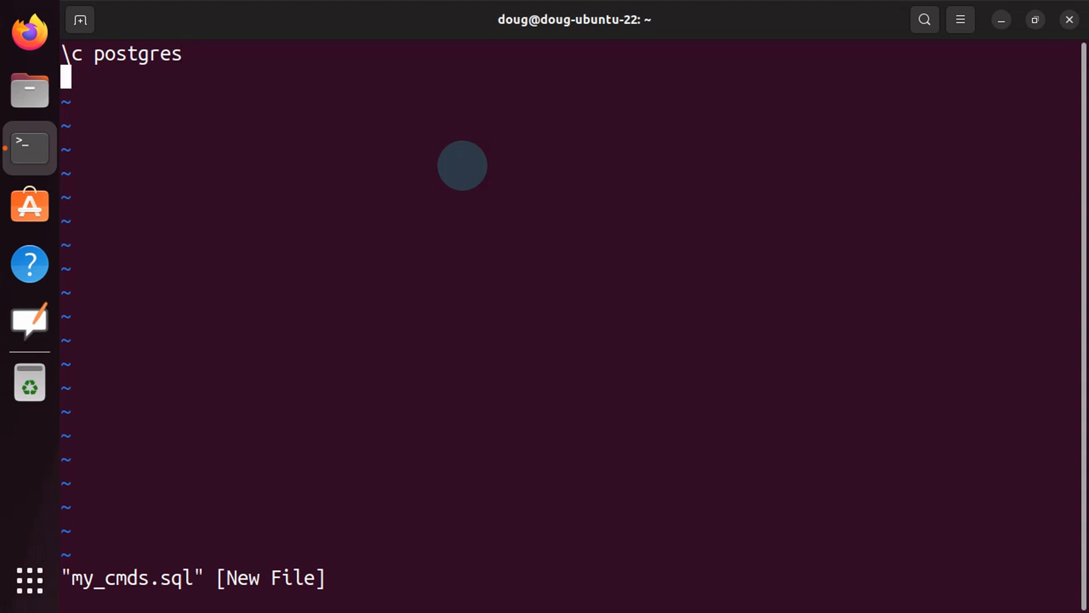
{"action": "type", "text": "\\"}
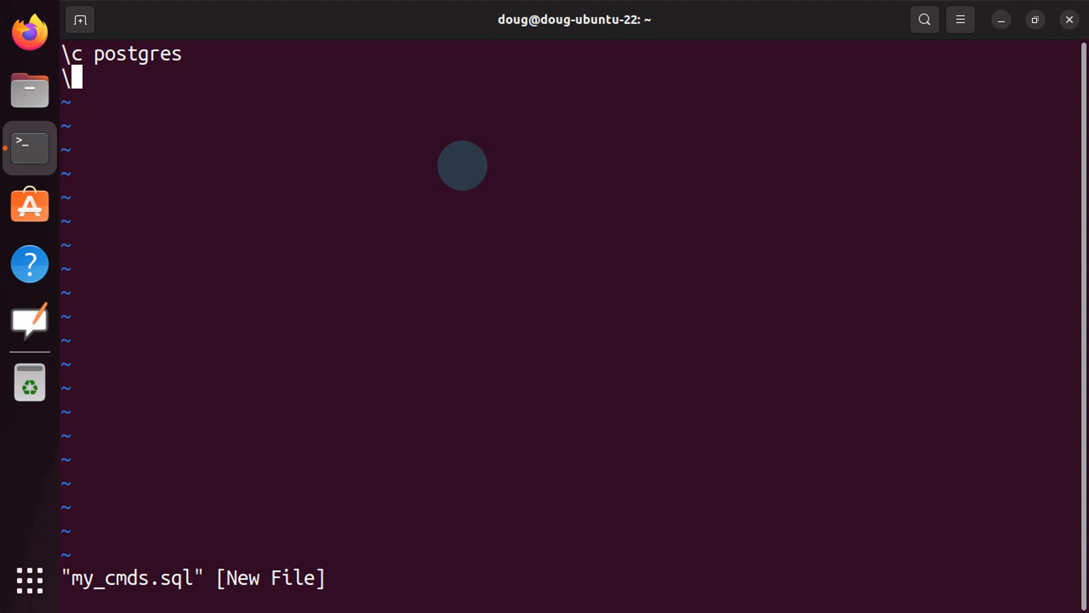
{"action": "type", "text": "l"}
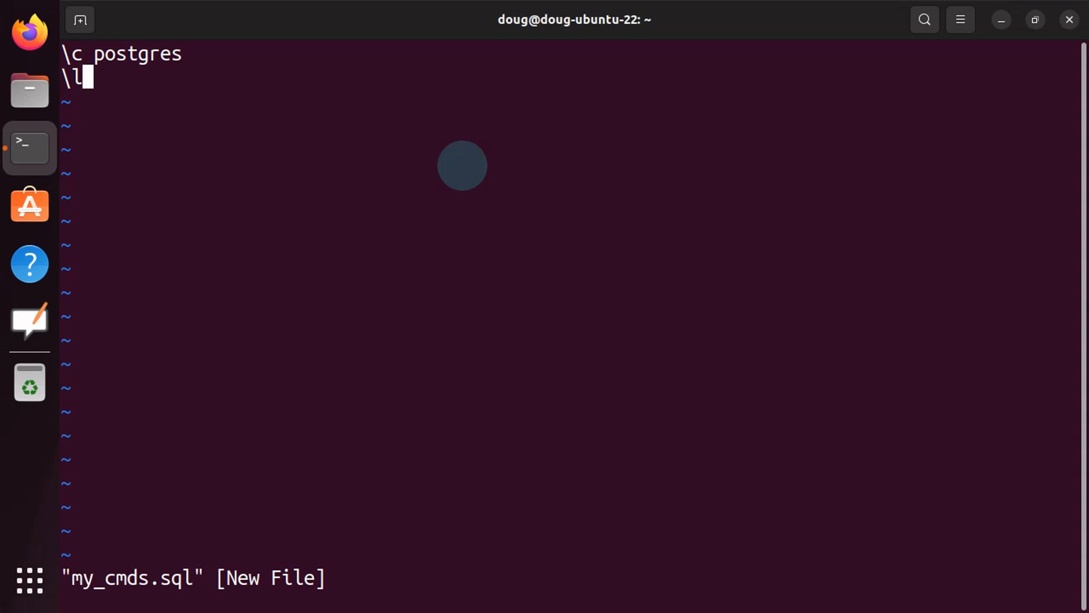
{"action": "type", "text": "\\dt"}
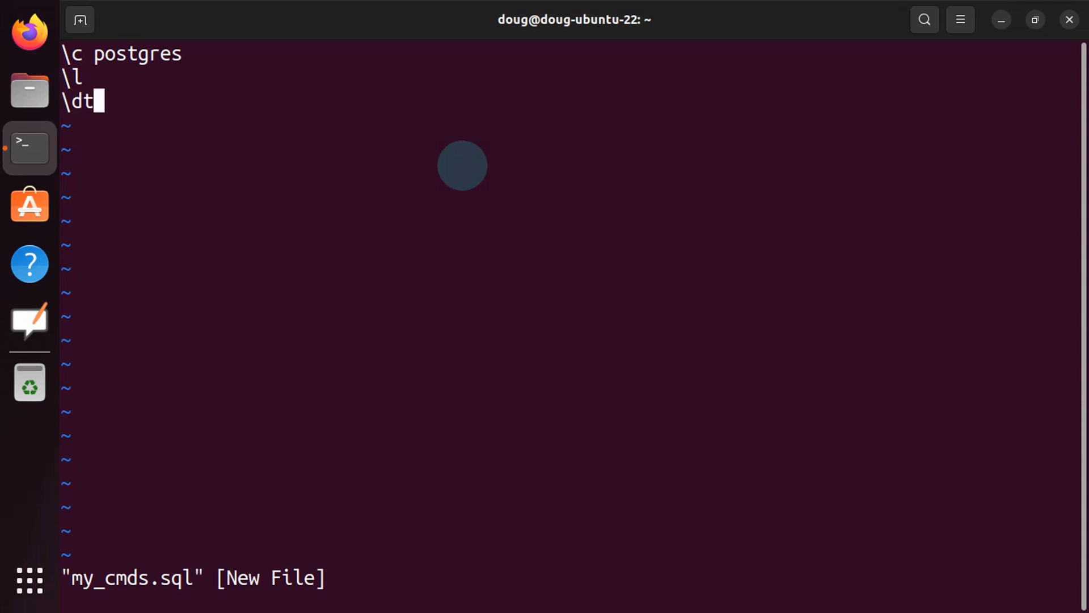
{"action": "key", "text": "Escape"}
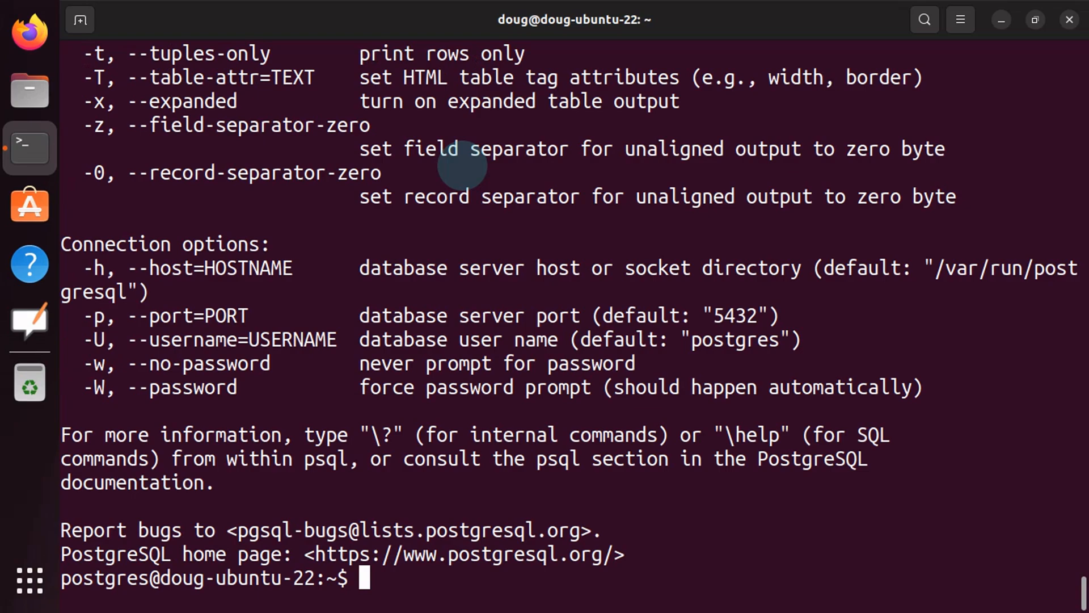
- Scroll up the psql --help output to the General options showing -f, --file=FILENAME
{"action": "scroll", "scroll_direction": "up", "scroll_amount": 3}
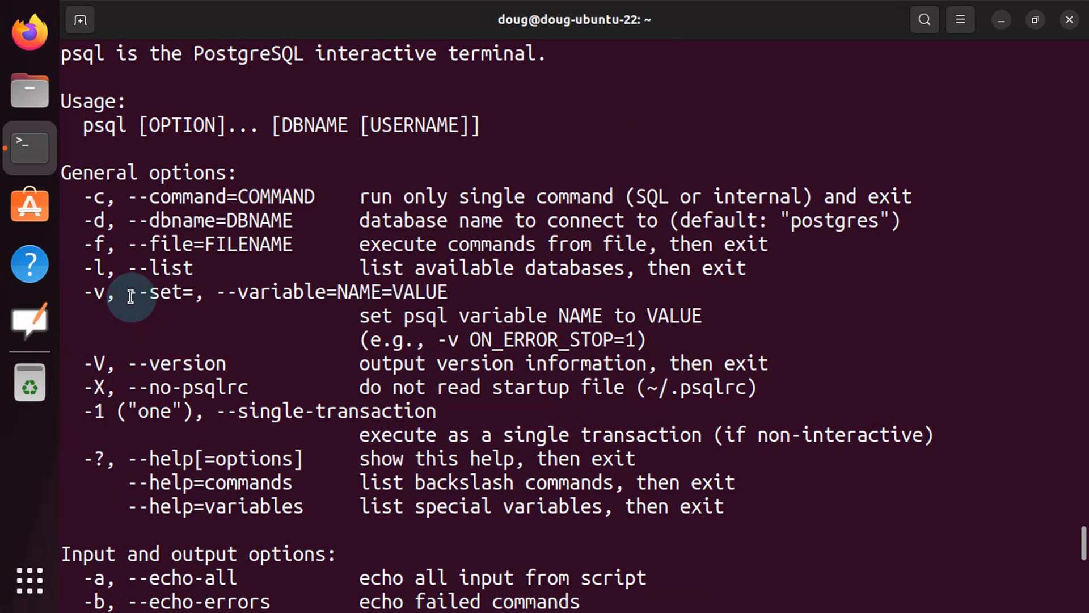
{"action": "mouse_move", "coordinate": [90, 248]}
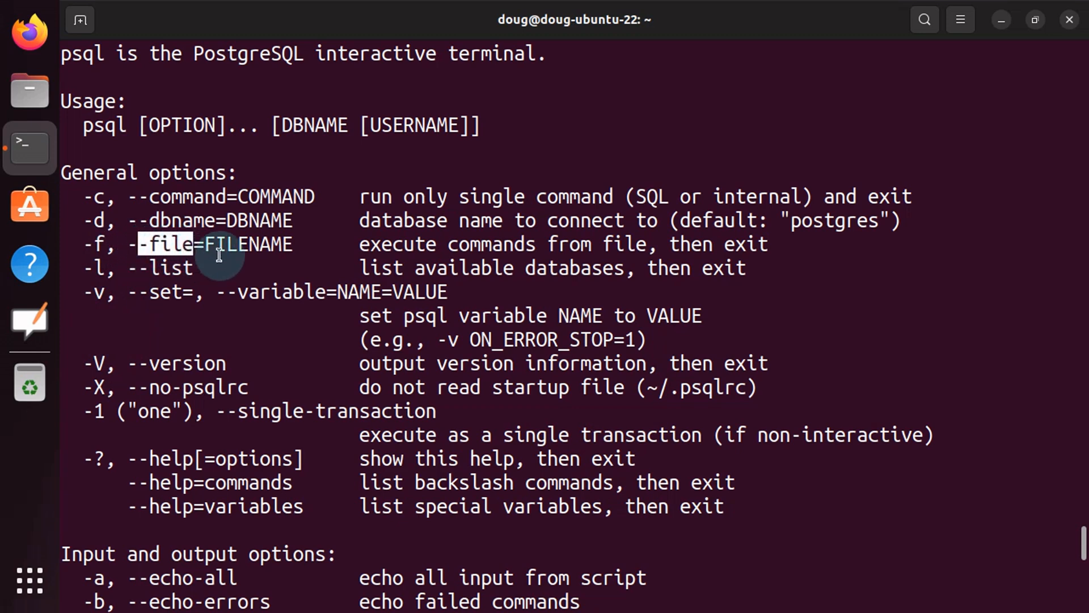
{"action": "mouse_move", "coordinate": [327, 268]}
{"action": "type", "text": "p"}
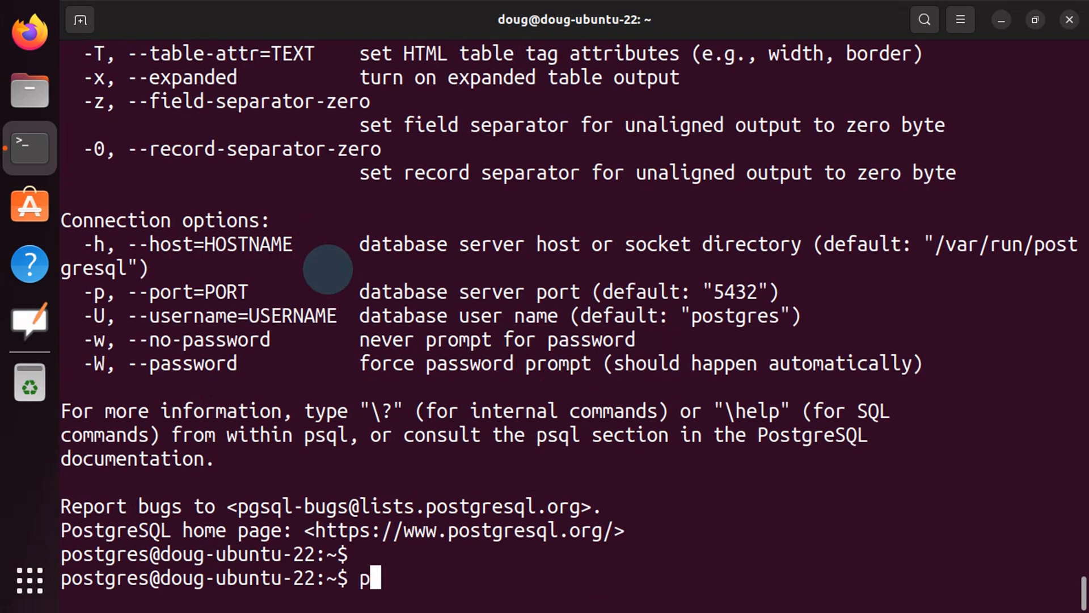
- Run psql -f my_cmds.sql and scroll through the database list and six public tables
{"action": "type", "text": "s.sql"}
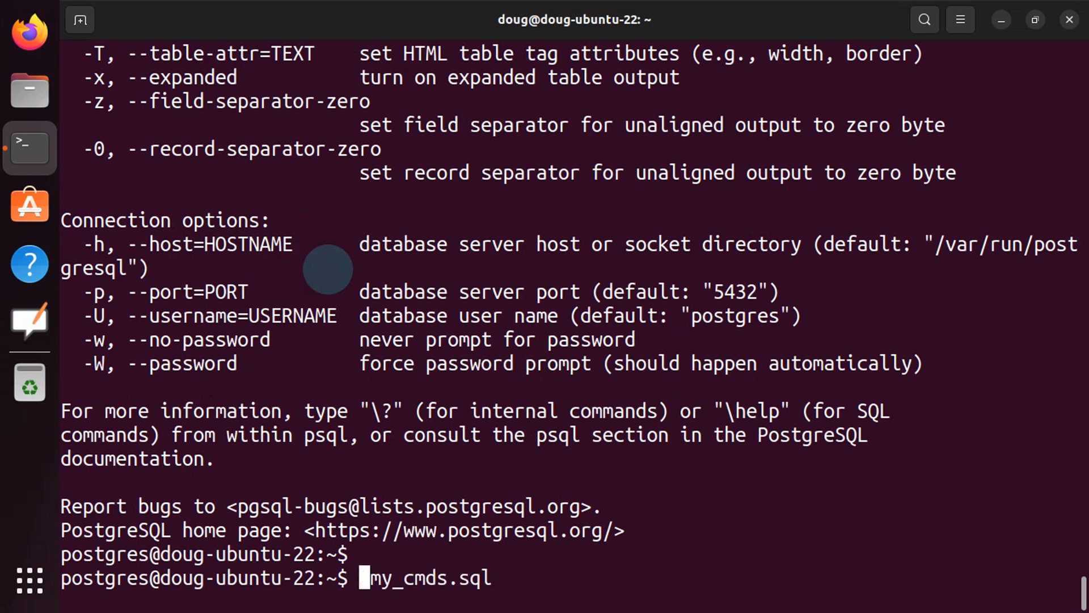
{"action": "type", "text": "psql --"}
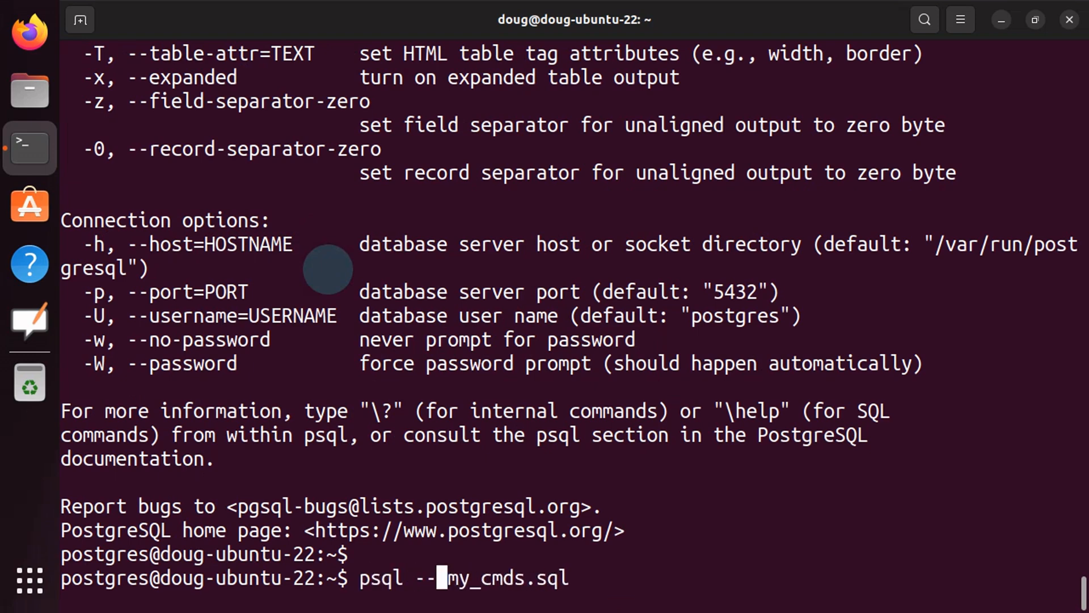
{"action": "scroll", "scroll_direction": "up", "scroll_amount": 3}
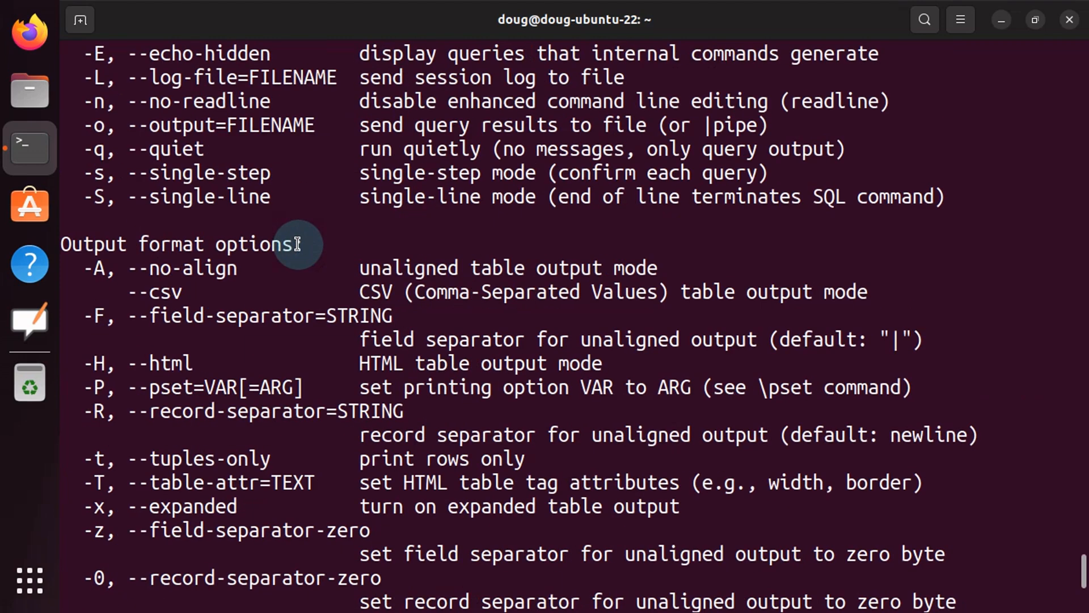
{"action": "scroll", "scroll_direction": "up", "scroll_amount": 3}
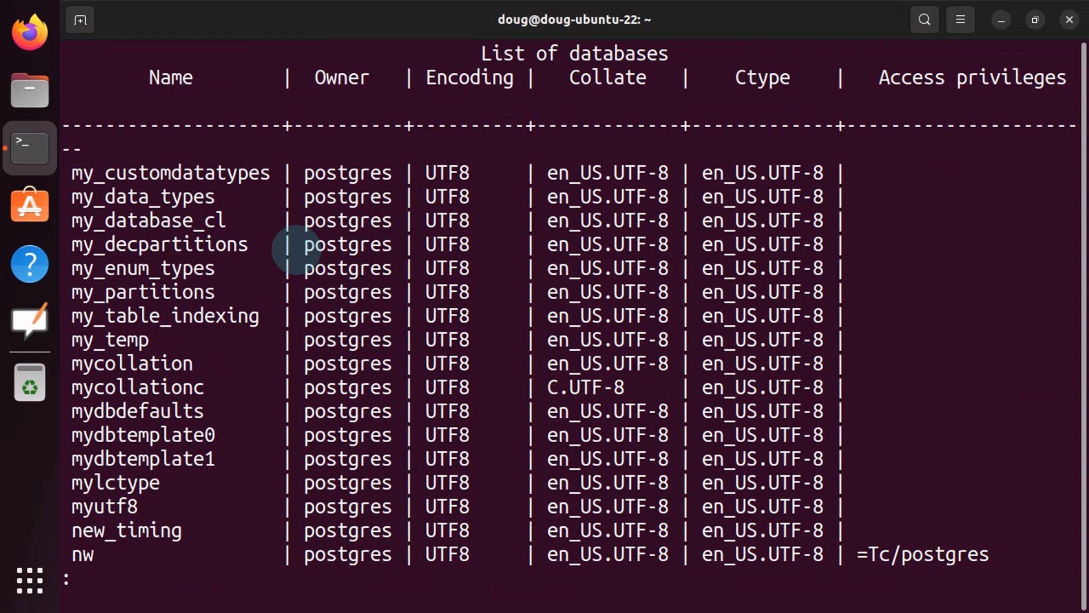
{"action": "scroll", "scroll_direction": "down", "scroll_amount": 3}
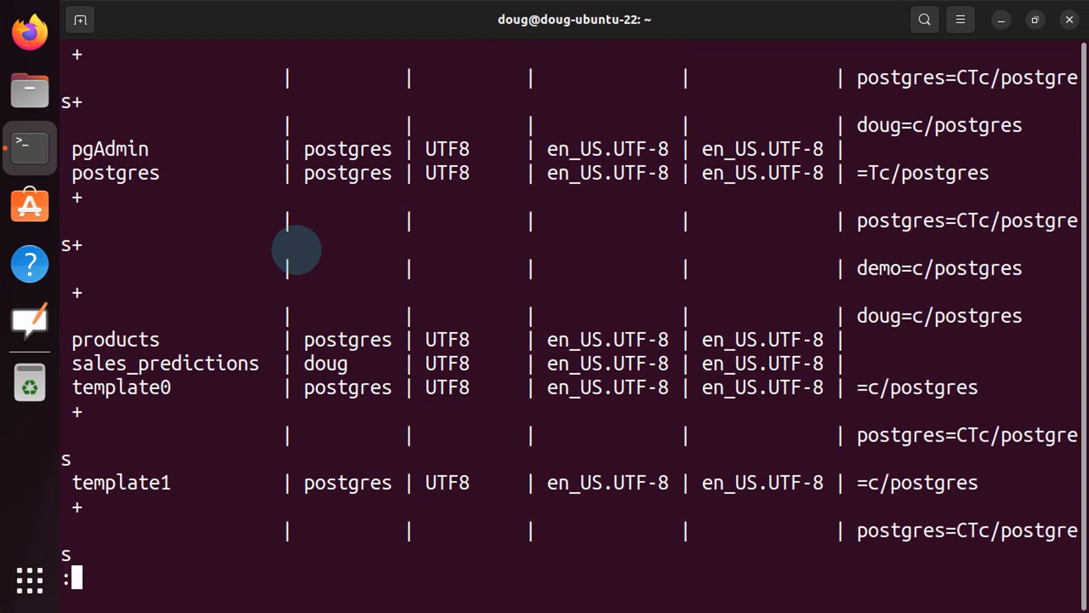
{"action": "scroll", "scroll_direction": "down", "scroll_amount": 3}
{"action": "type", "text": "my_cmds.sql"}
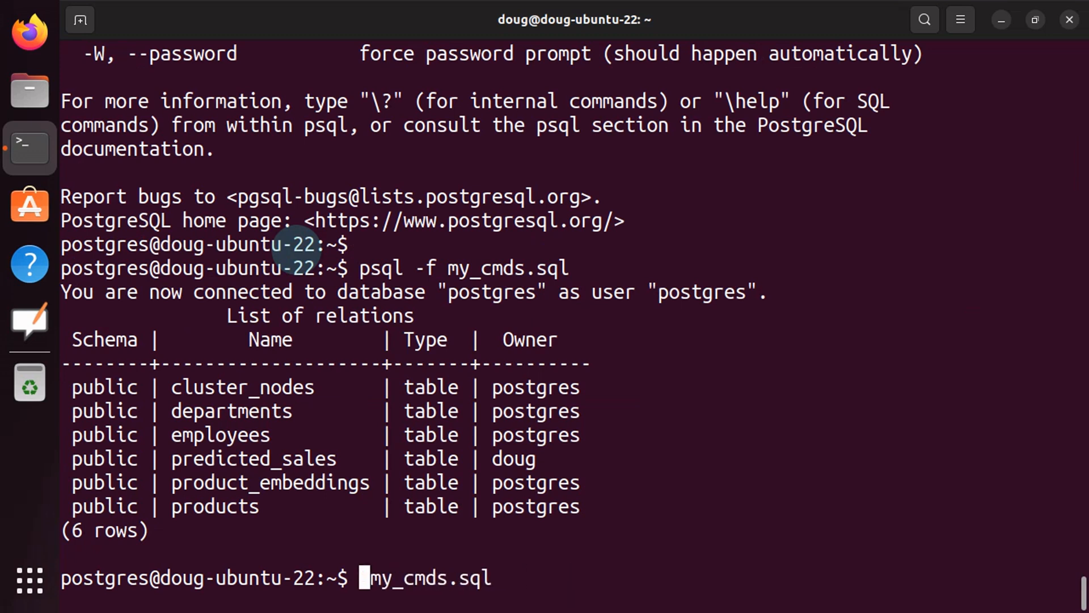
- Print my_cmds.sql with cat, showing \c postgres, \l and \dt
{"action": "type", "text": "cat "}
{"action": "key", "text": "Return"}
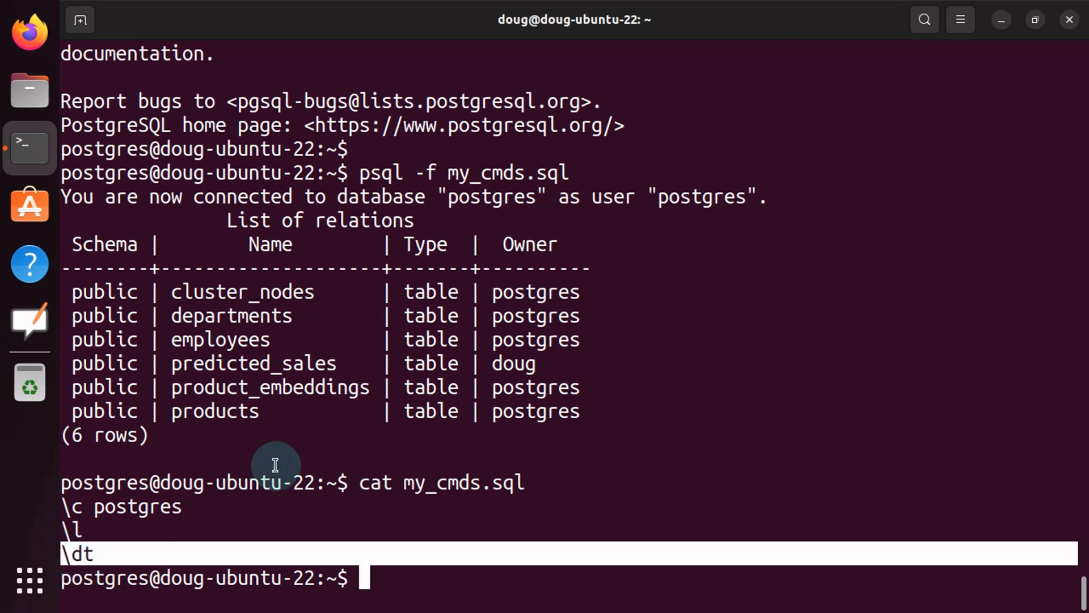
{"action": "mouse_move", "coordinate": [375, 247]}
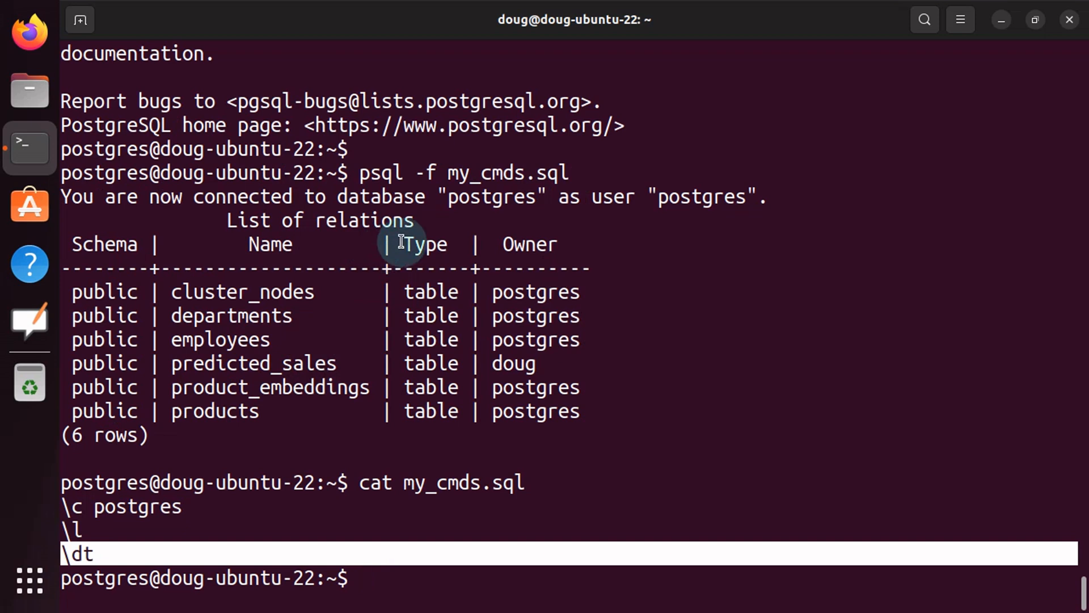
{"action": "mouse_move", "coordinate": [347, 380]}
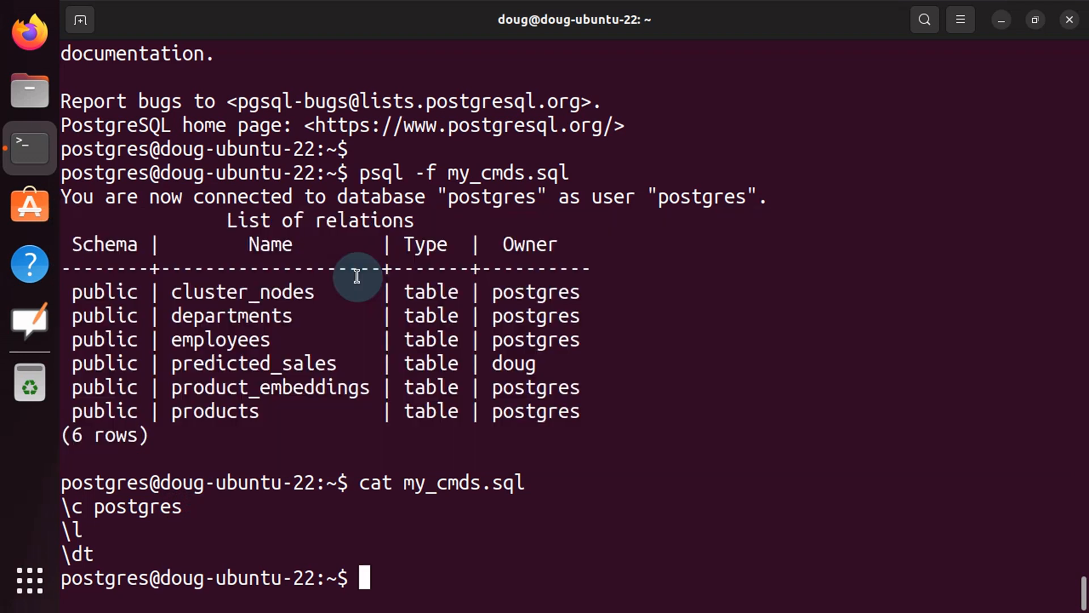
- Rerun the script as psql --file my_cmds.sql, listing the same six tables
{"action": "type", "text": "psql -f my_cmds.sql"}
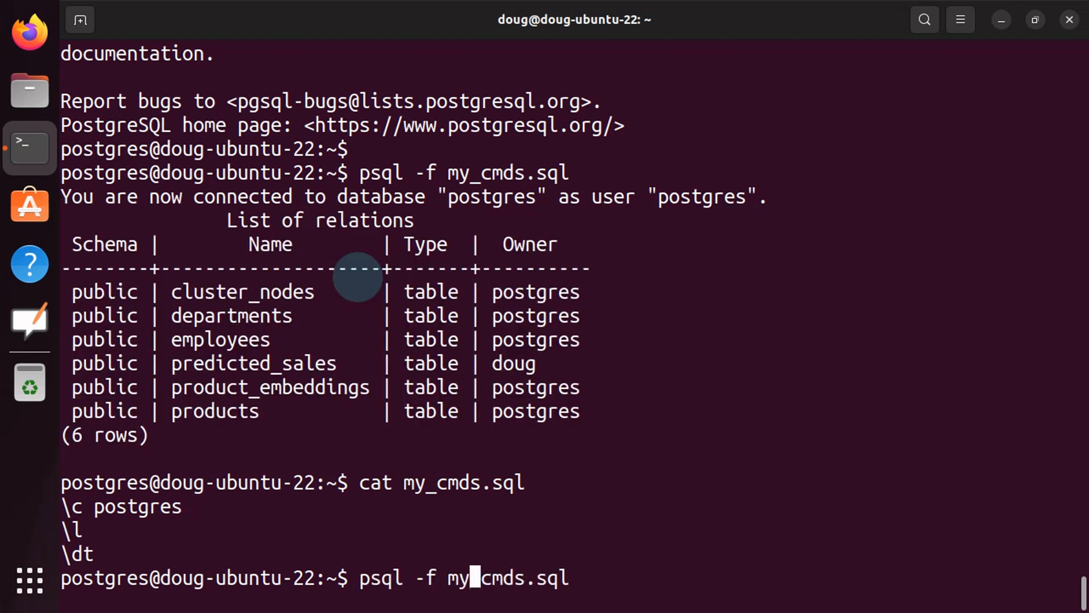
{"action": "type", "text": "-"}
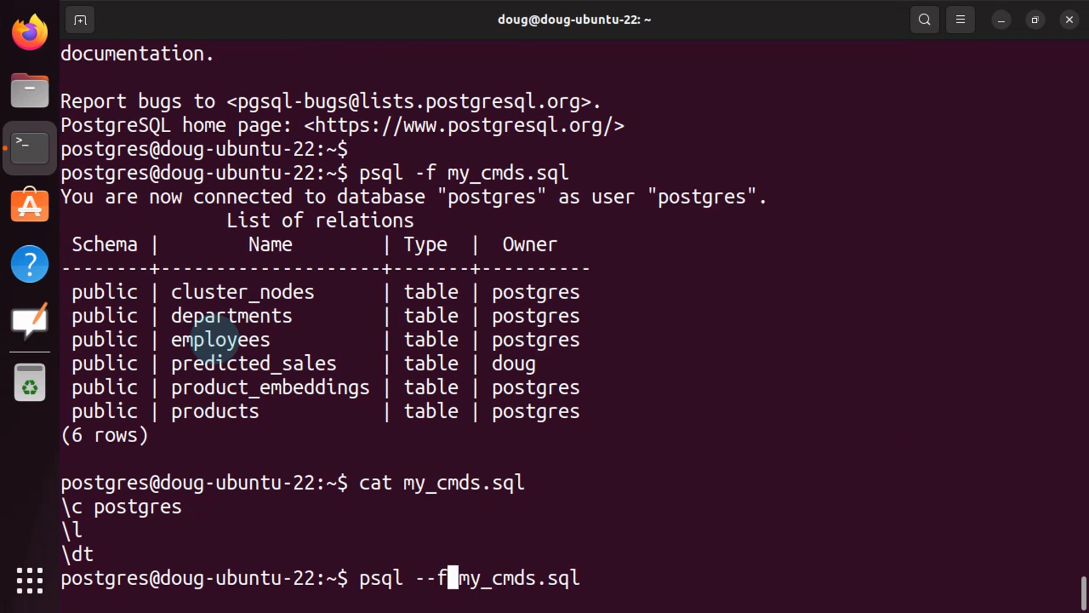
{"action": "type", "text": "ile"}
{"action": "key", "text": "Return"}
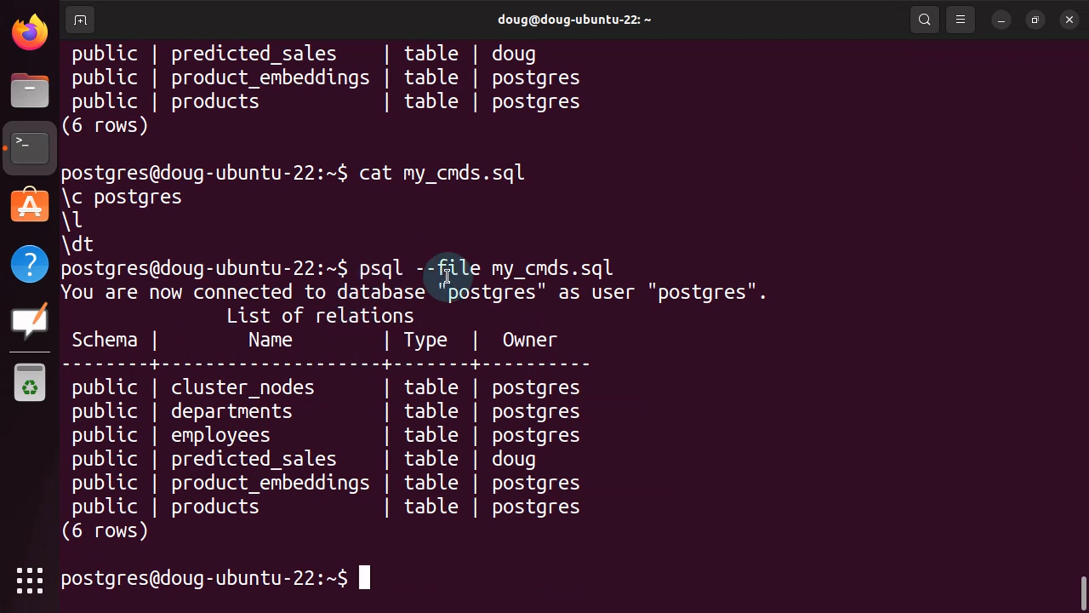
{"action": "mouse_move", "coordinate": [685, 270]}
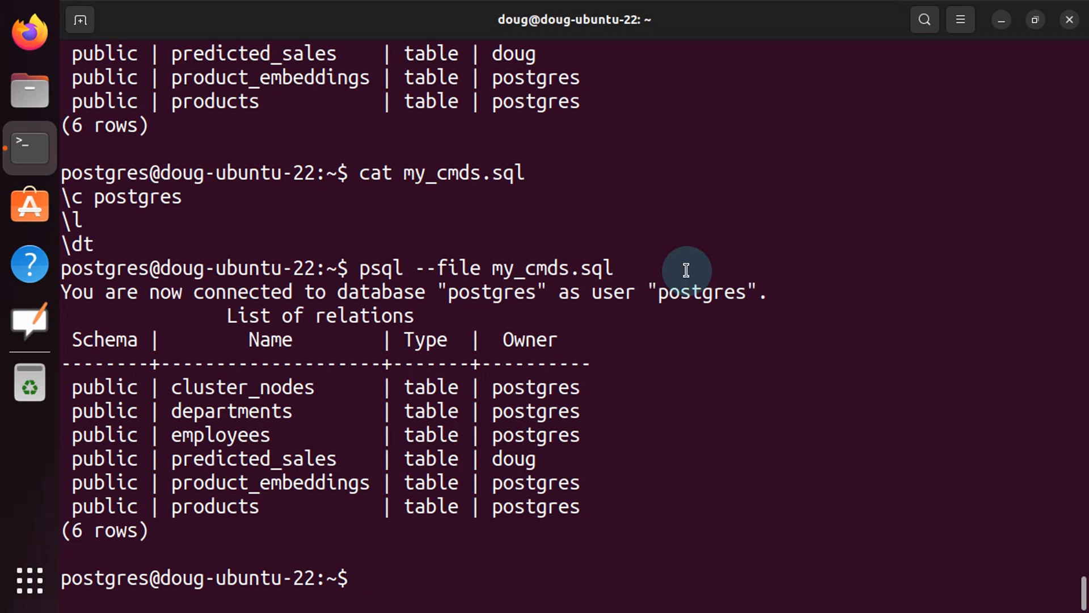
- Open my_cmds.sql in vi and add 'SELECT COUNT(*) FROM departments;' and '\d departments'
{"action": "type", "text": "vi my_cmds.sql"}
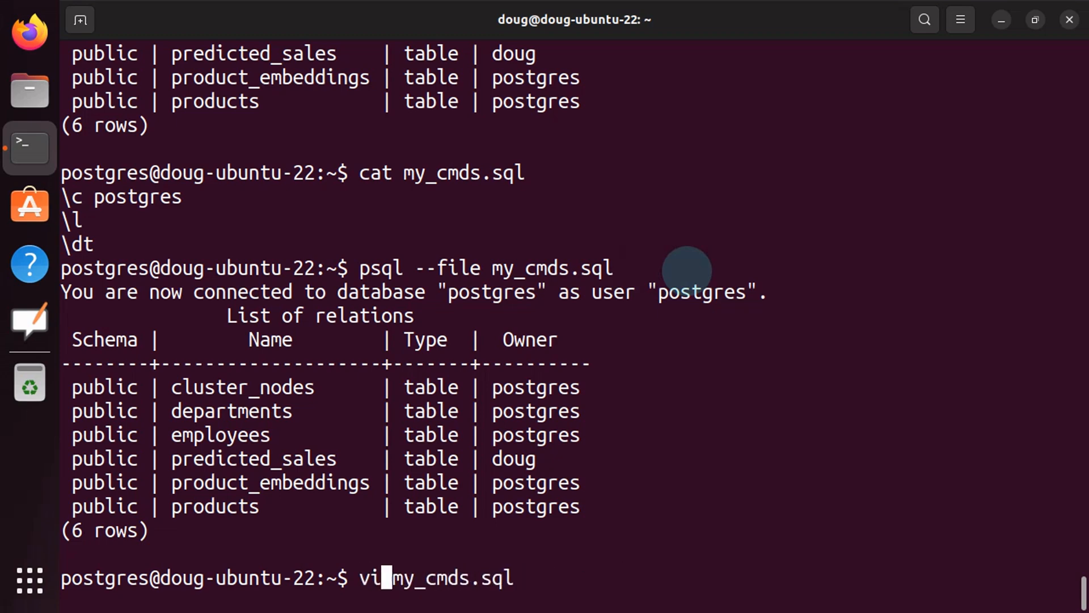
{"action": "key", "text": "Return"}
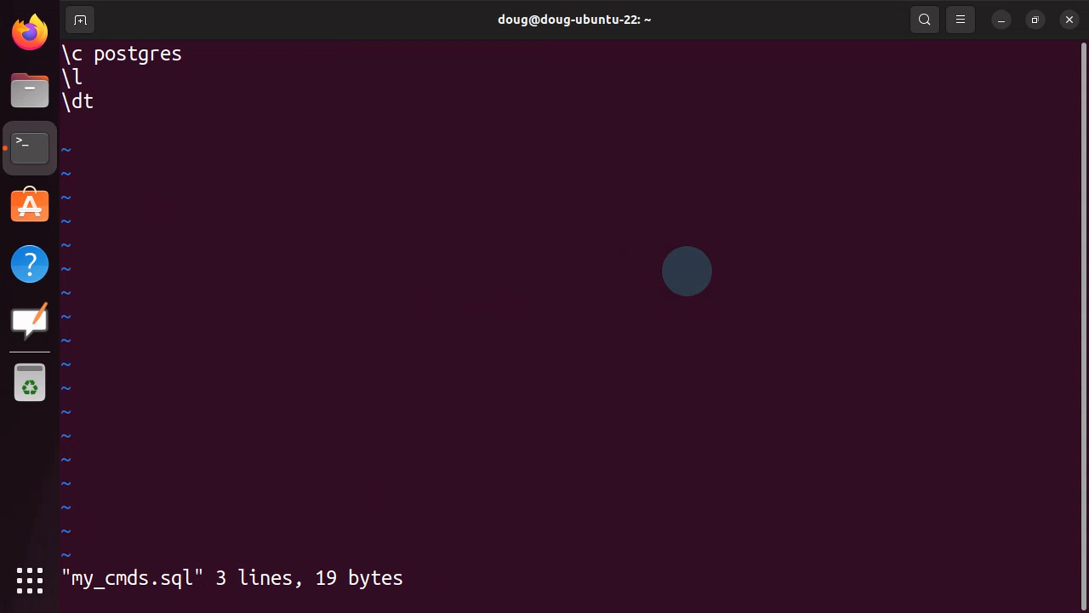
{"action": "type", "text": "SELECT"}
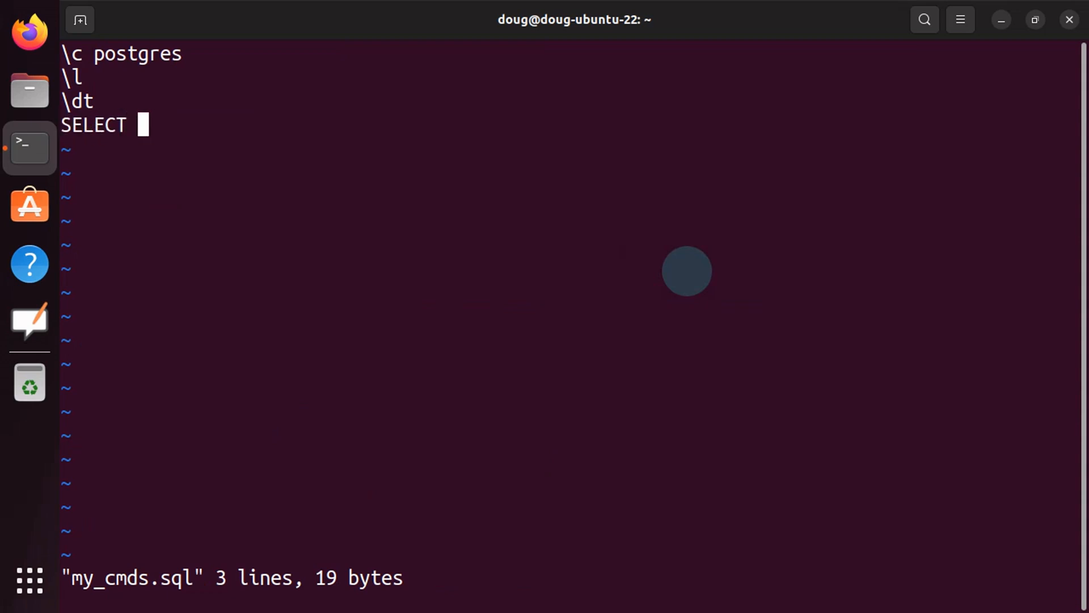
{"action": "type", "text": "COUNT(*) FROM departments;"}
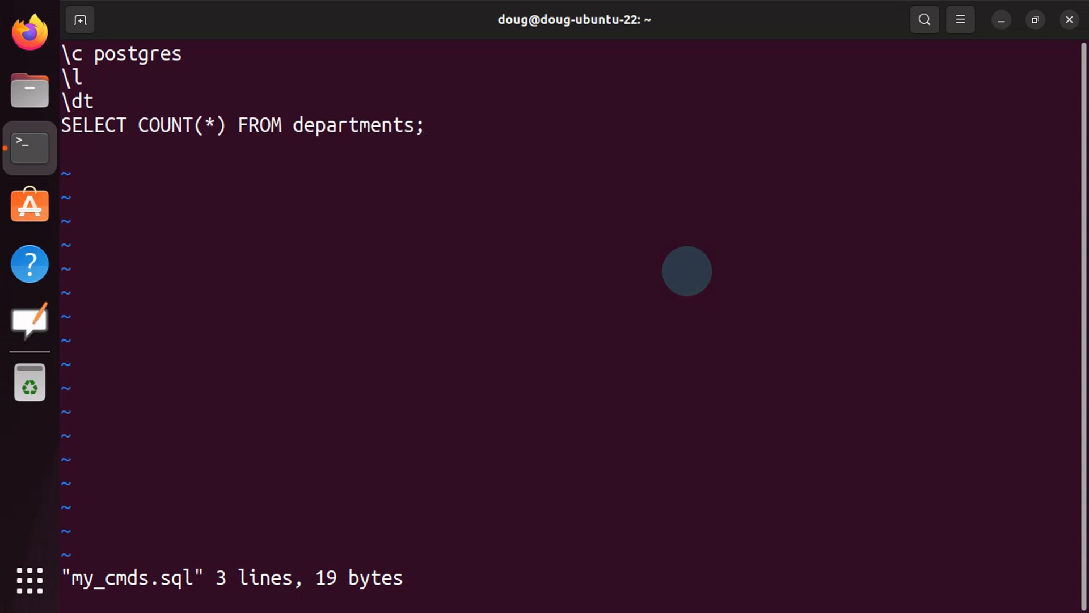
{"action": "type", "text": "\\d de"}
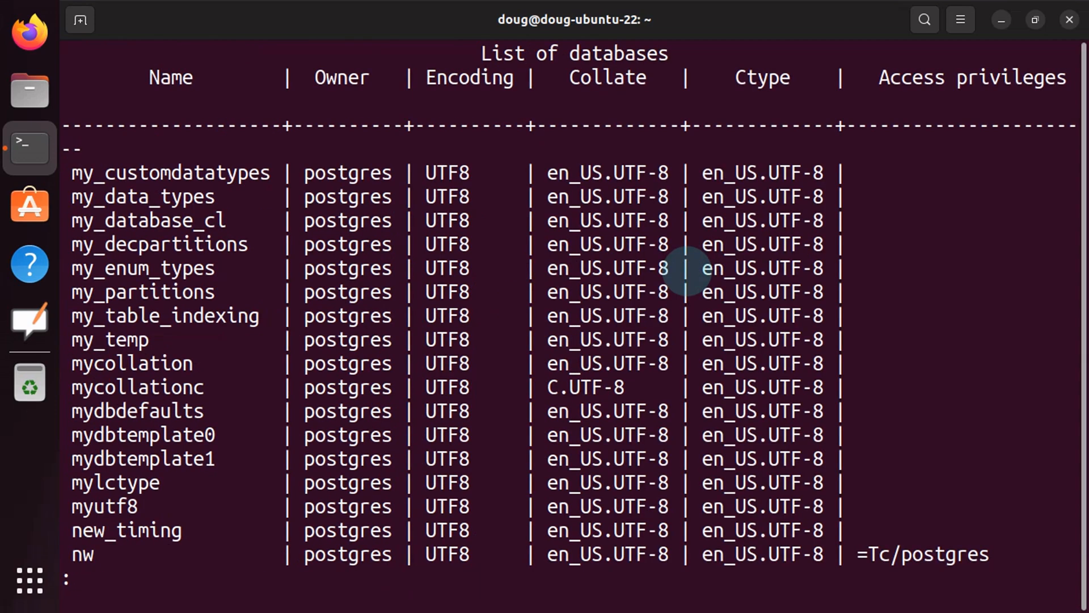
- Scroll the output showing a count of 8, quit the pager, and reopen my_cmds.sql in vi
{"action": "scroll", "scroll_direction": "down", "scroll_amount": 3}
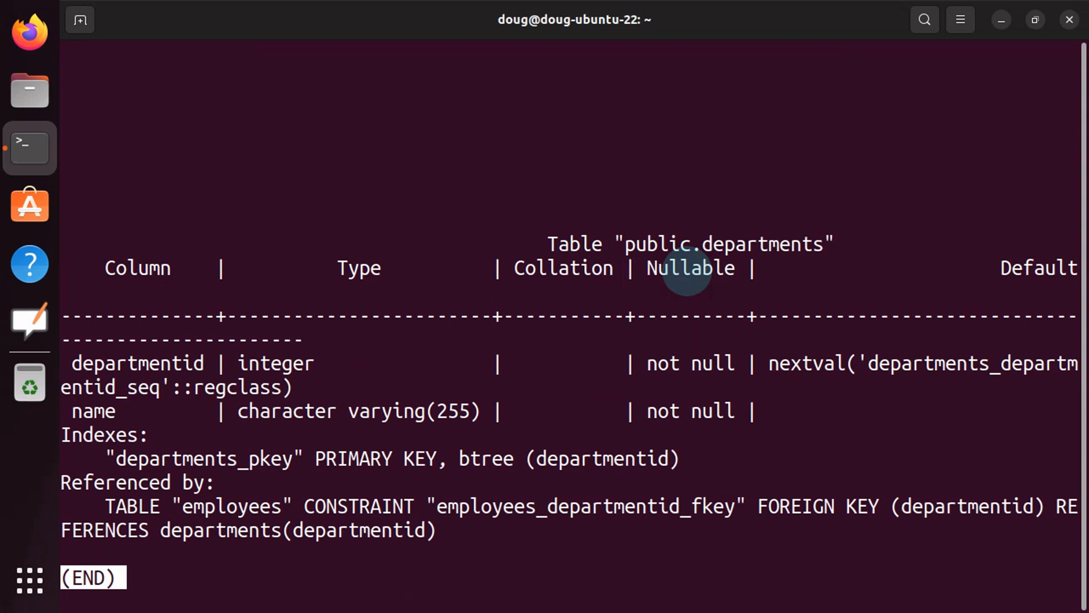
{"action": "key", "text": "q"}
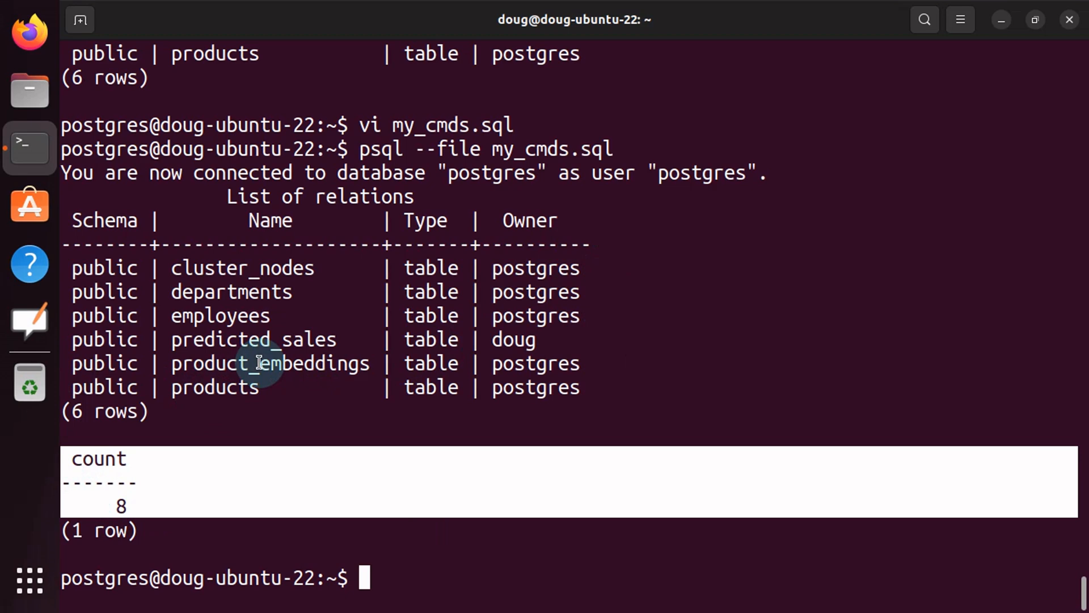
{"action": "type", "text": "vi my_cmds.sql"}
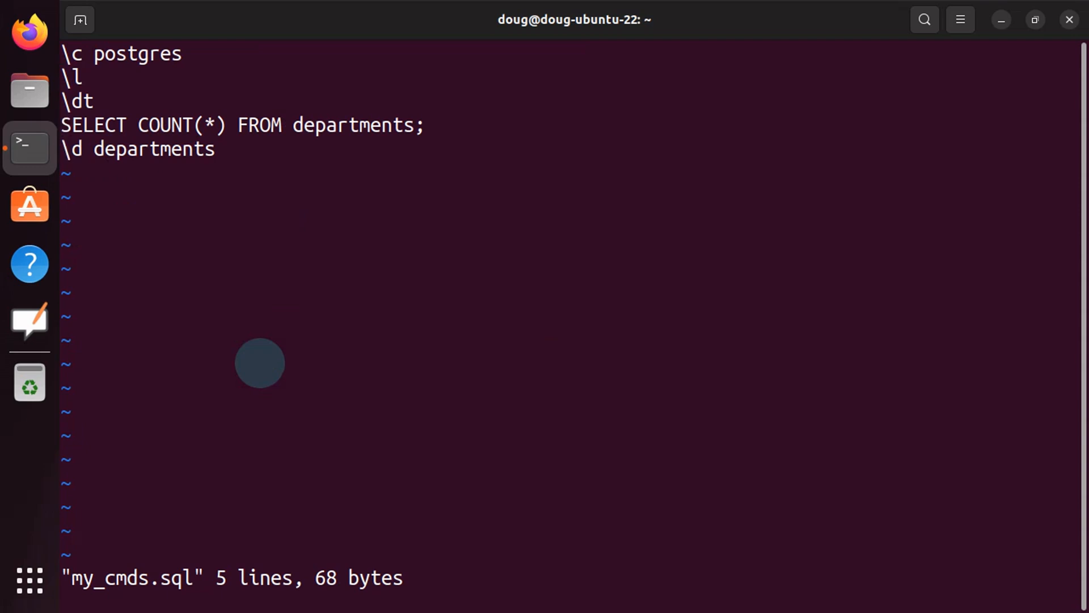
- Add the invalid line 'gibberish;' to my_cmds.sql
{"action": "type", "text": "gi"}
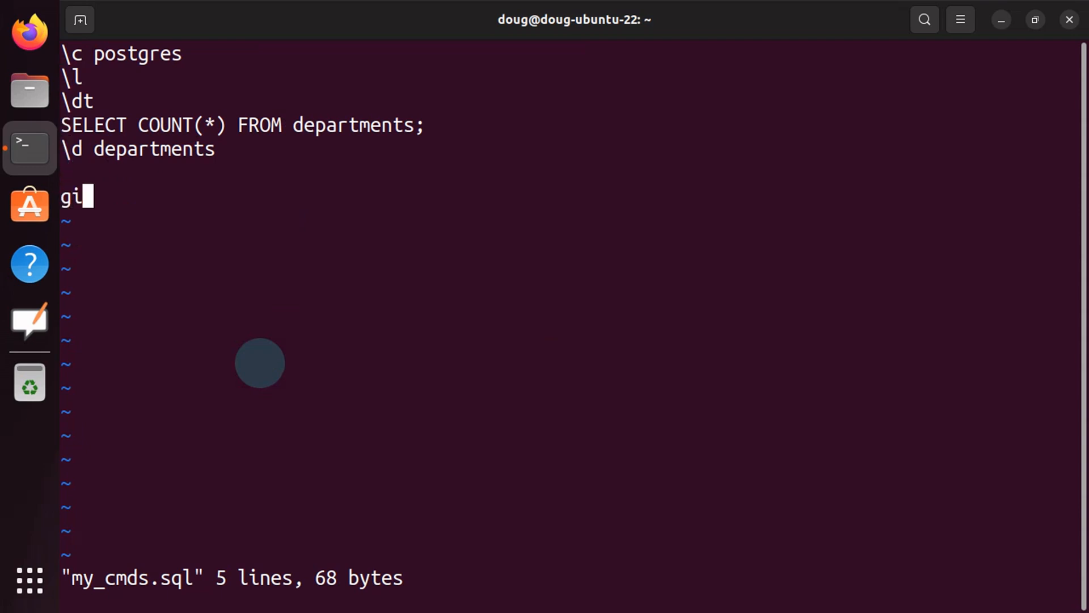
{"action": "type", "text": "bberish;"}
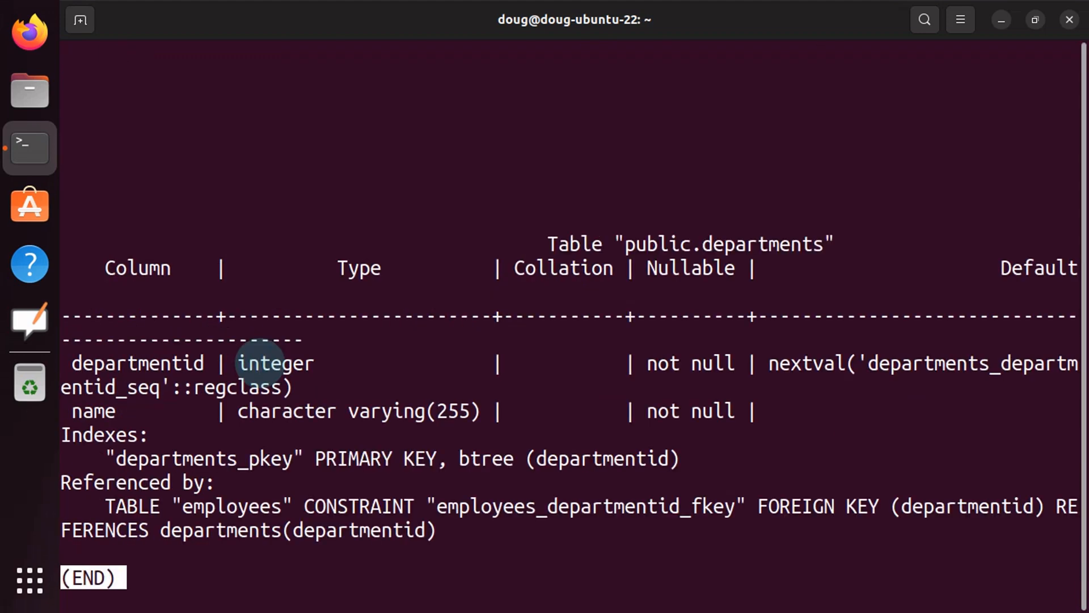
- Quit the pager, highlight the syntax error near 'gibberish', and recall psql --file my_cmds.sql
{"action": "key", "text": "q"}
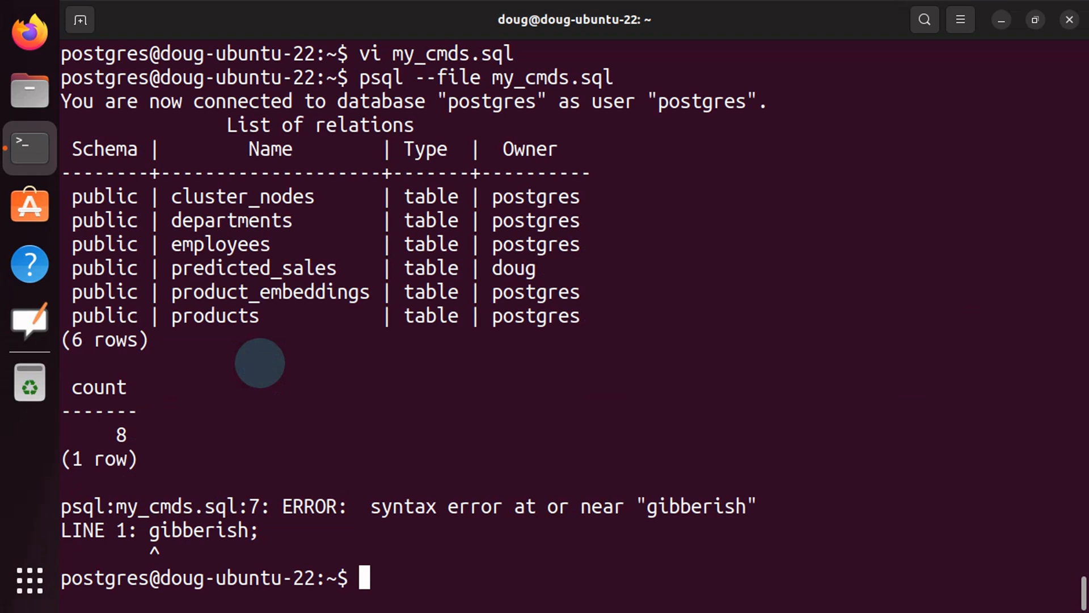
{"action": "mouse_move", "coordinate": [268, 520]}
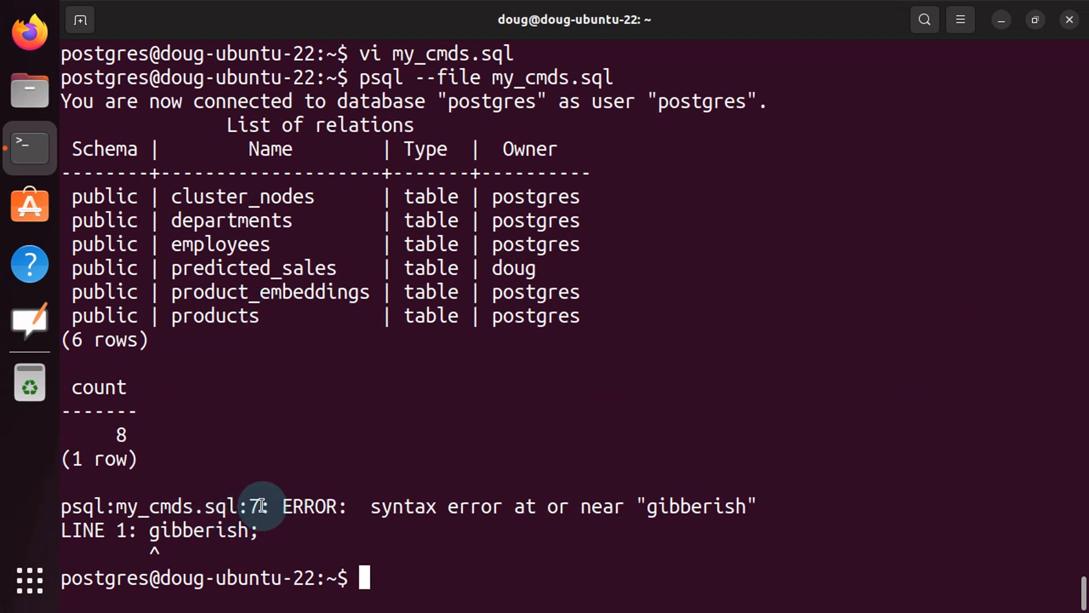
{"action": "double_click", "coordinate": [262, 506]}
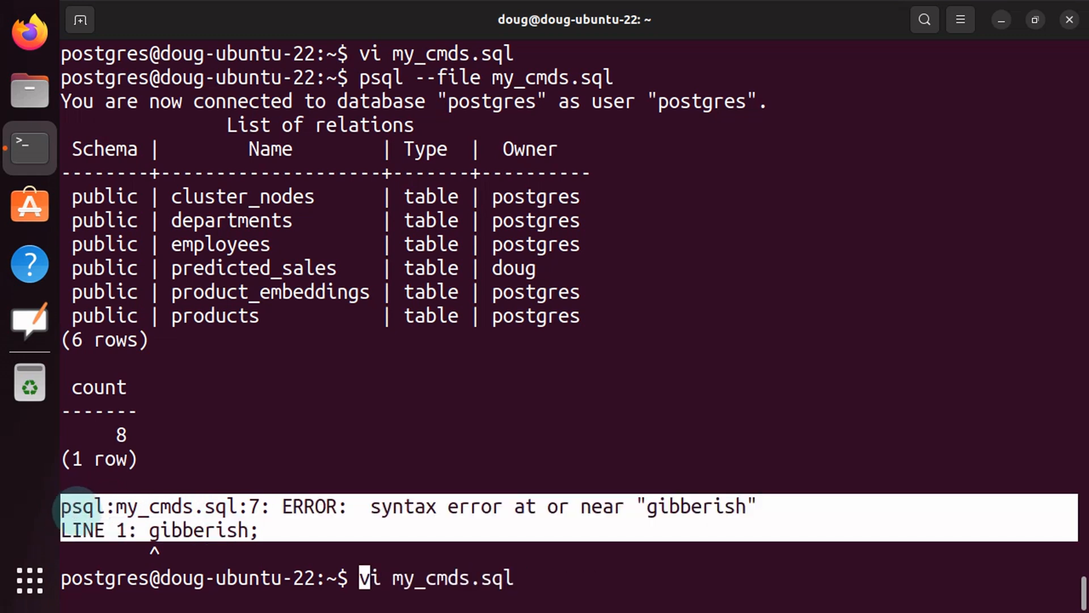
{"action": "key", "text": "Return"}
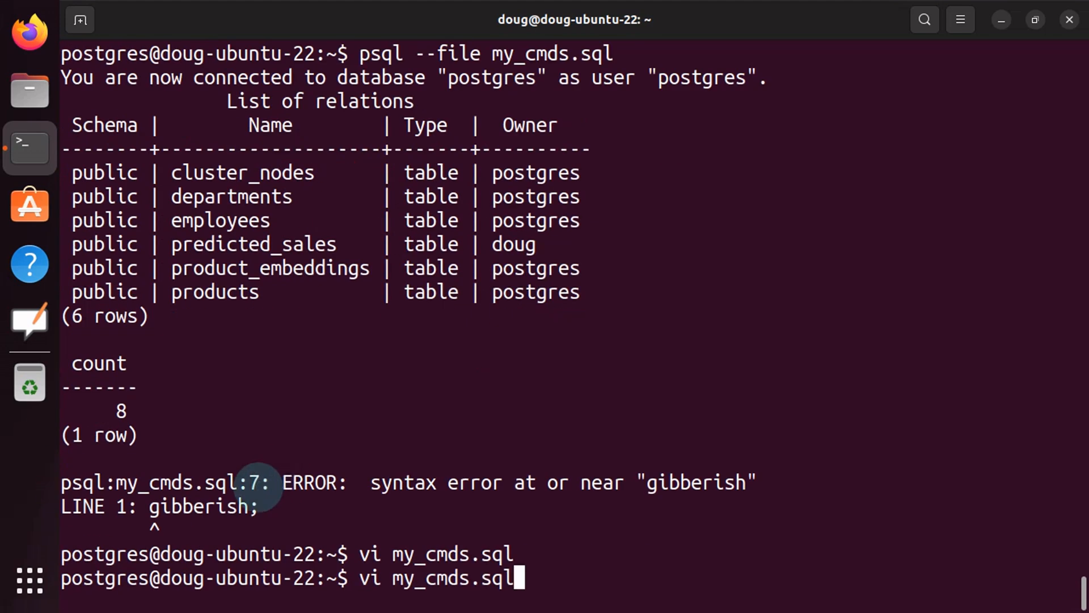
{"action": "key", "text": "Return"}
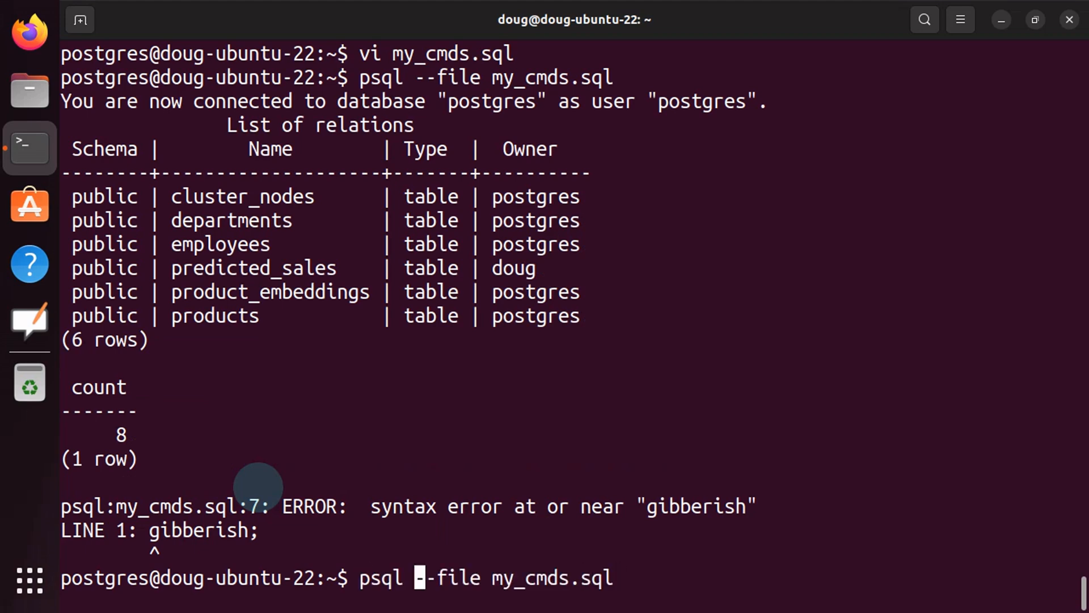
- Run psql < my_cmds.sql and scroll through its output down to the gibberish error
{"action": "type", "text": "CC"}
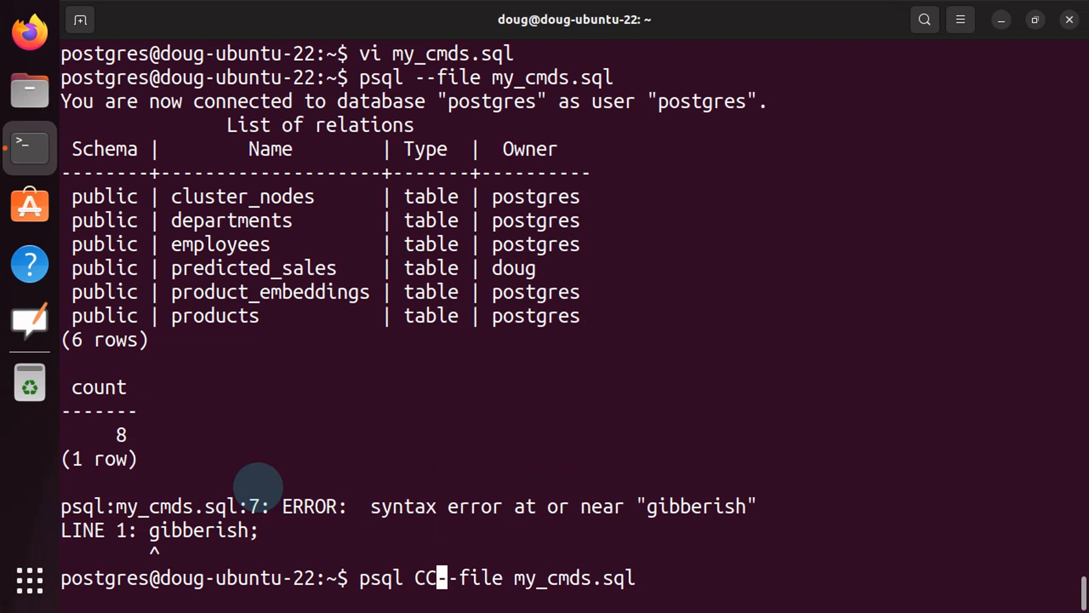
{"action": "type", "text": "< my_cmds.sql"}
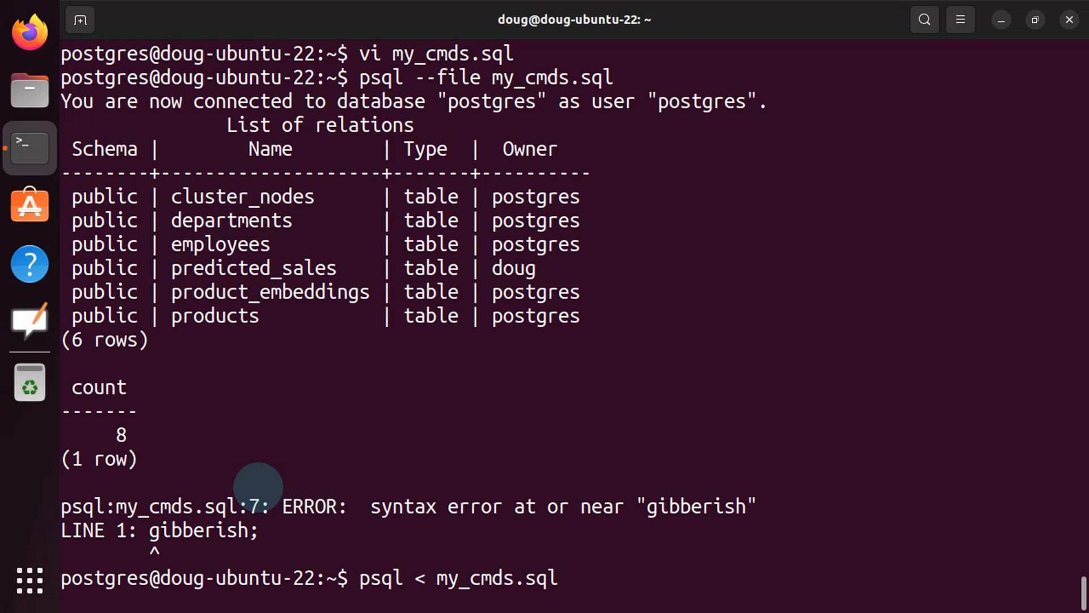
{"action": "key", "text": "Return"}
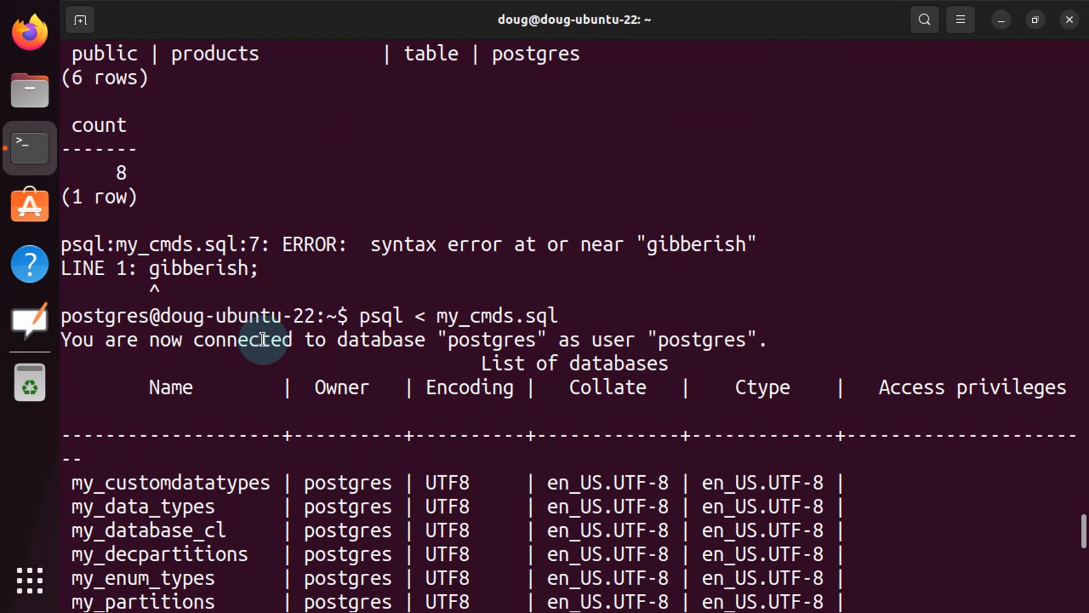
{"action": "scroll", "scroll_direction": "down", "scroll_amount": 3}
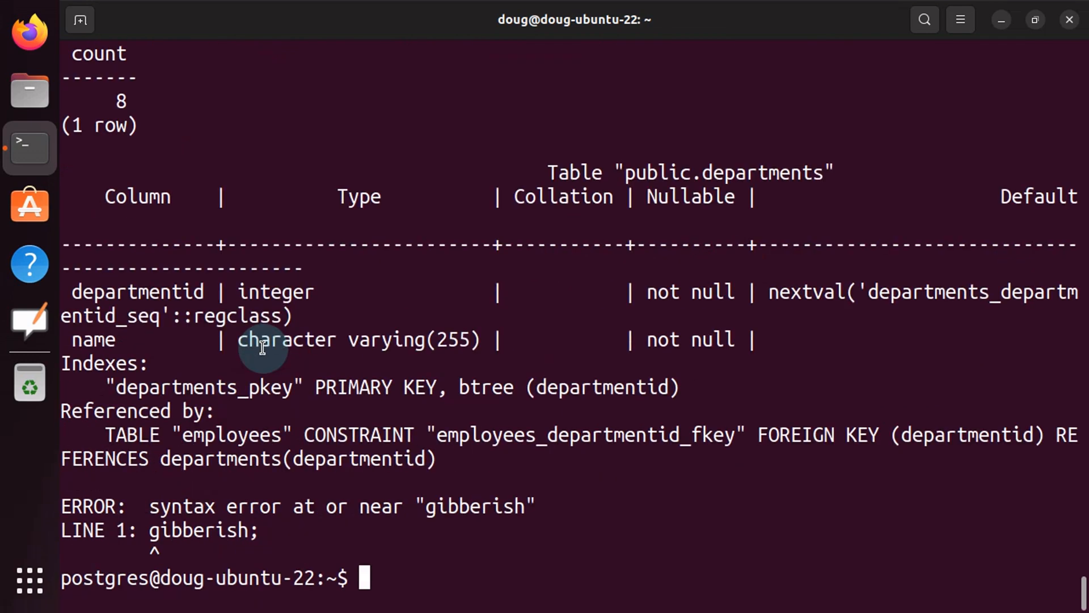
{"action": "type", "text": "psql < my_cmds.sql"}
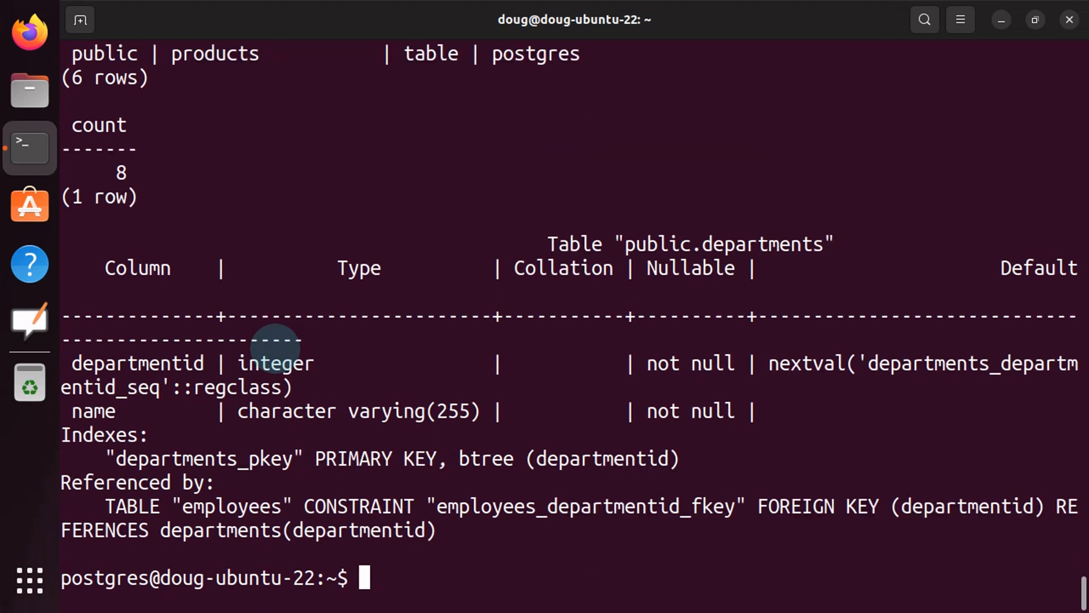
- Review the corrected script output, then begin typing 'cat < my_cmds.sql' at the prompt
{"action": "scroll", "scroll_direction": "up", "scroll_amount": 3}
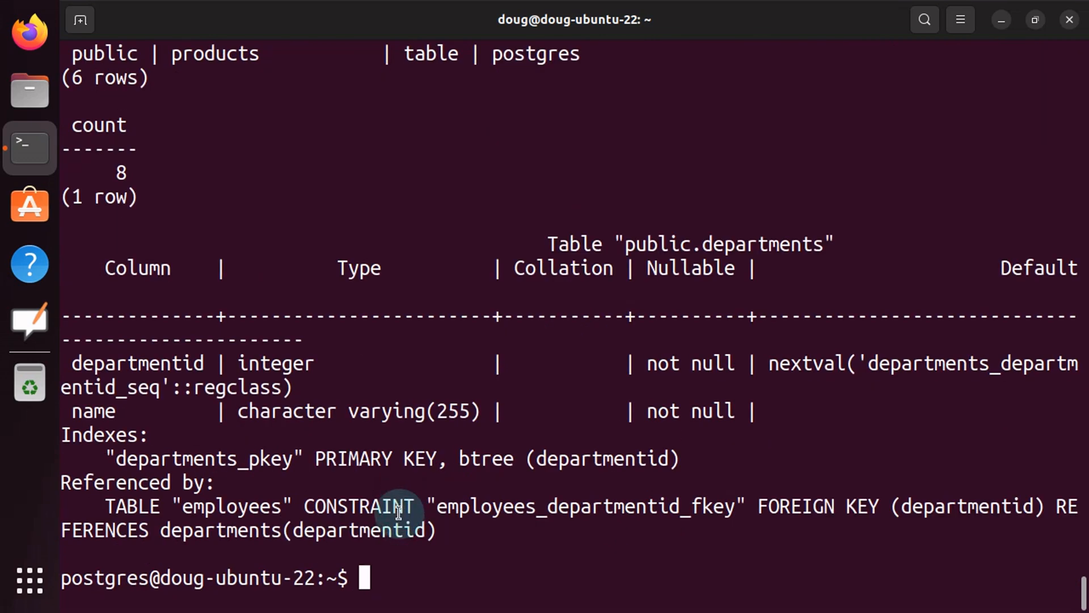
{"action": "type", "text": "cat < my_cmds.sql |"}
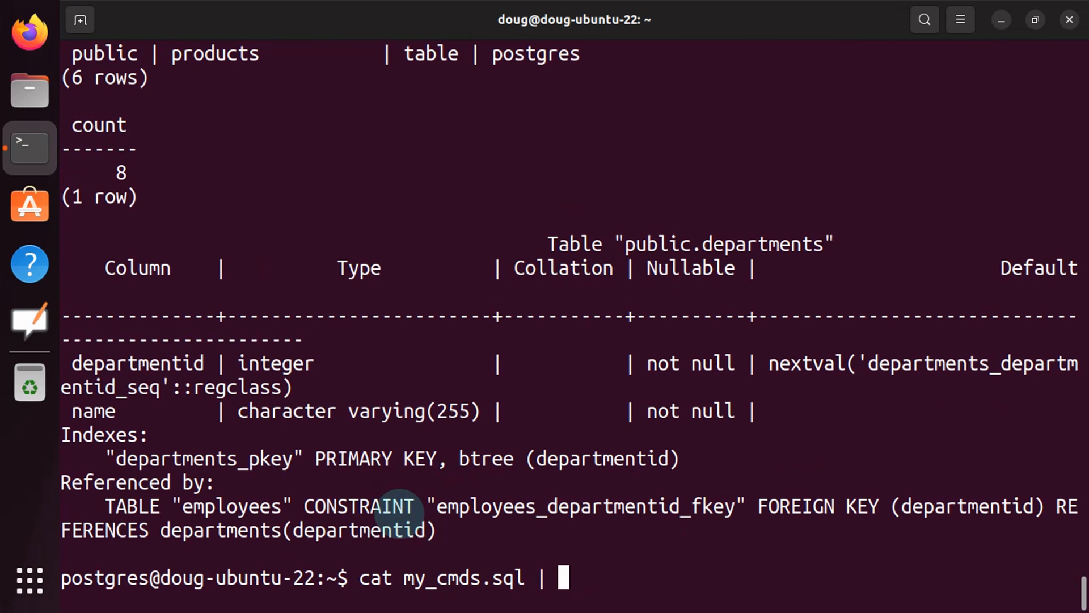
- Finish the pipe into psql and run 'cat my_cmds.sql | psql'
{"action": "type", "text": "psql"}
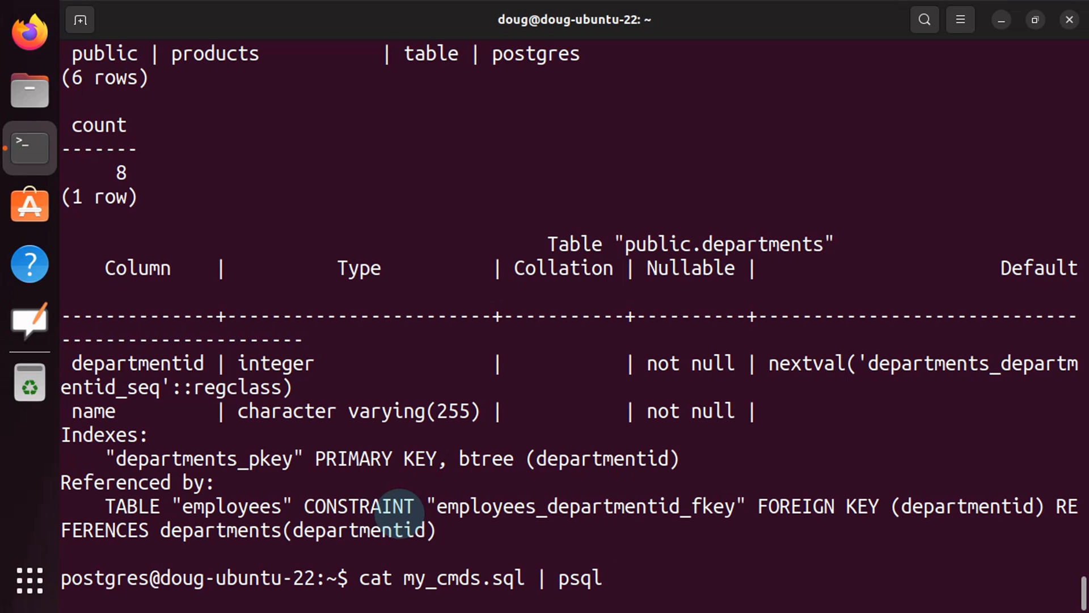
{"action": "type", "text": "history 15"}
{"action": "key", "text": "Return"}
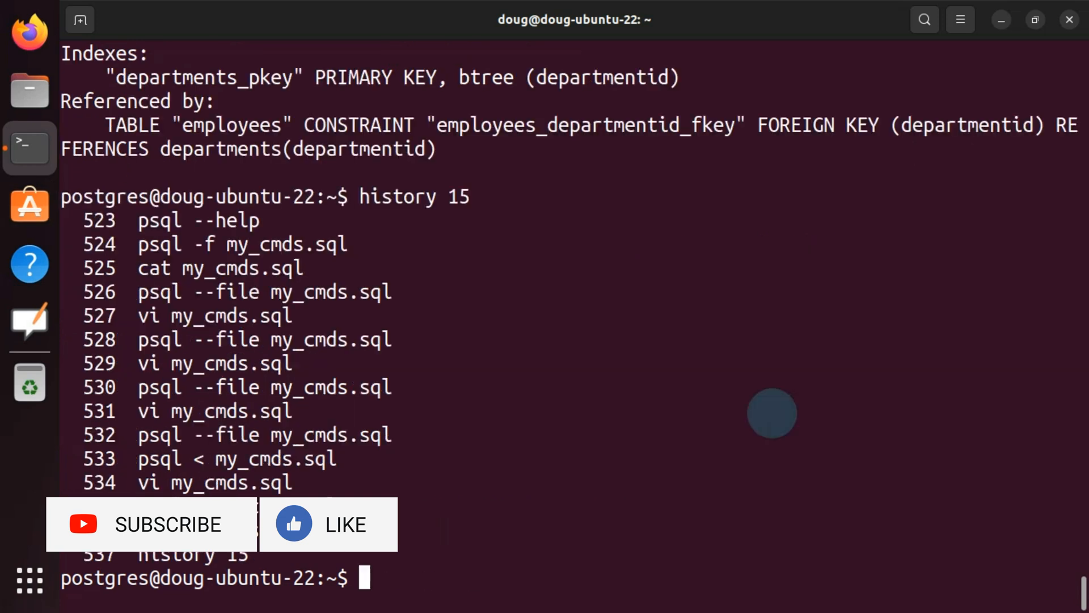
{"action": "mouse_move", "coordinate": [514, 372]}
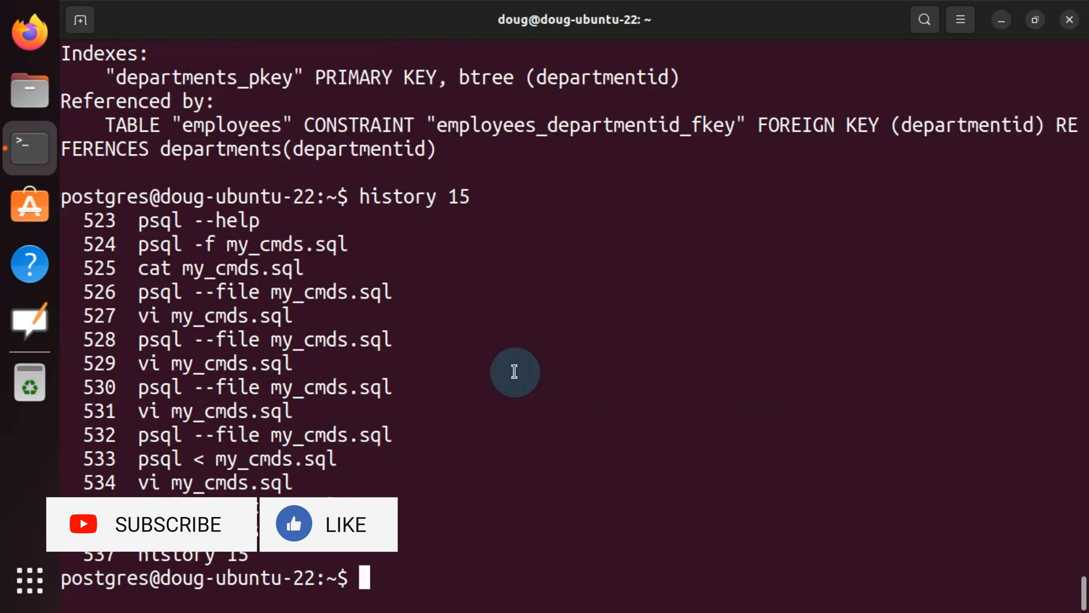